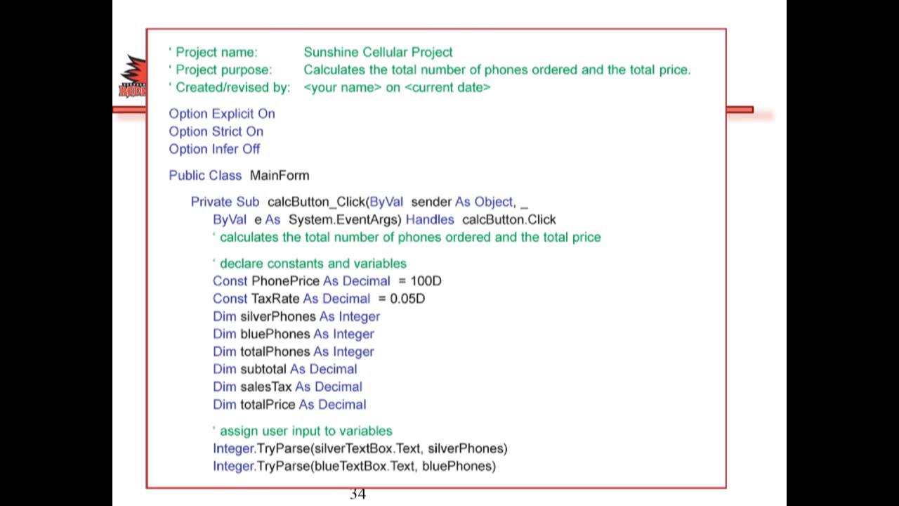
scroll("down", 3)
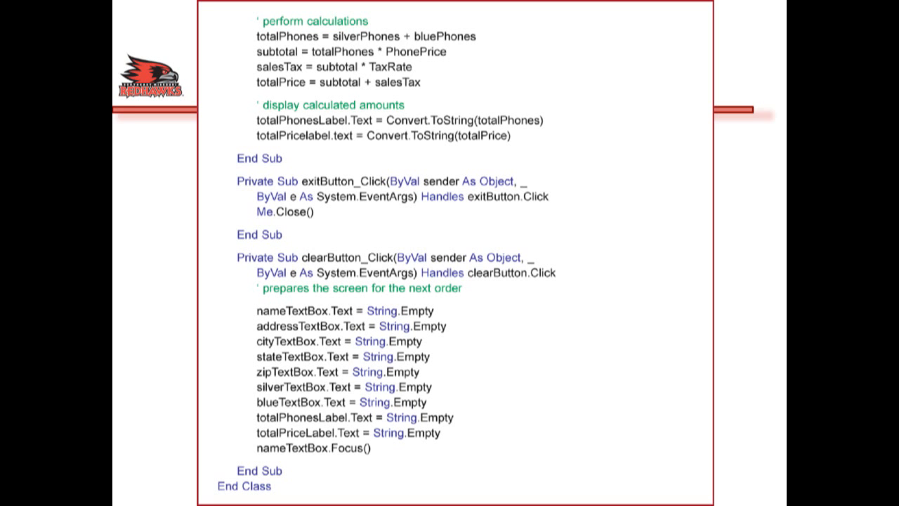